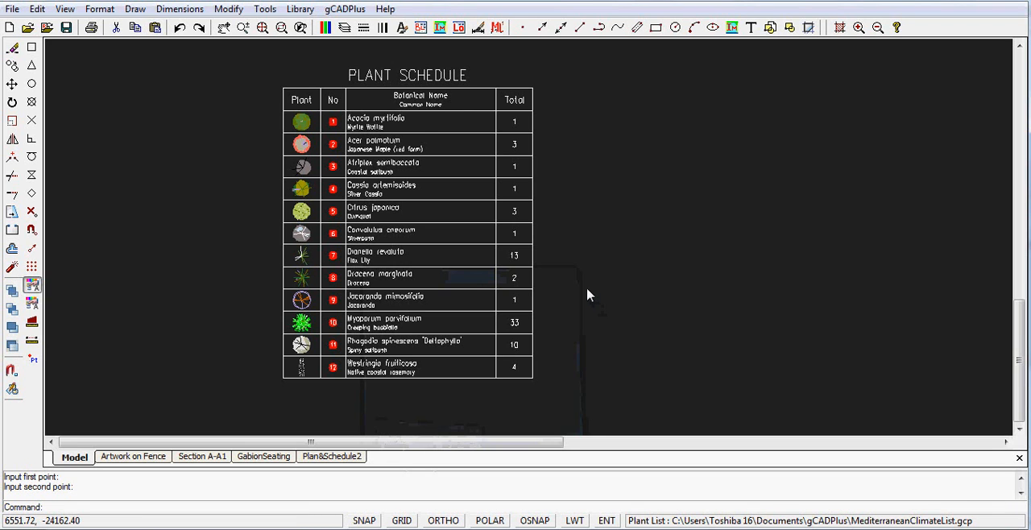
{"action": "mouse_move", "coordinate": [451, 150]}
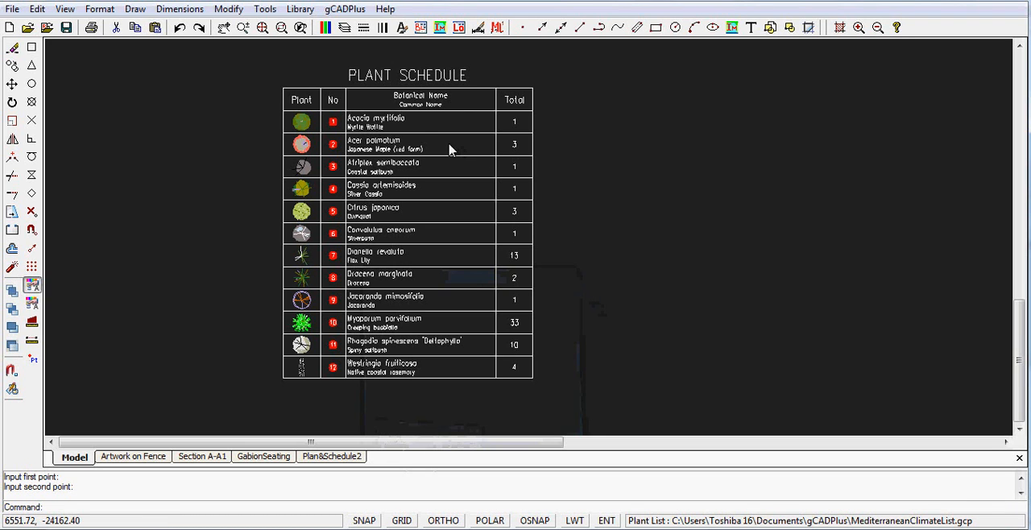
{"action": "mouse_move", "coordinate": [388, 132]}
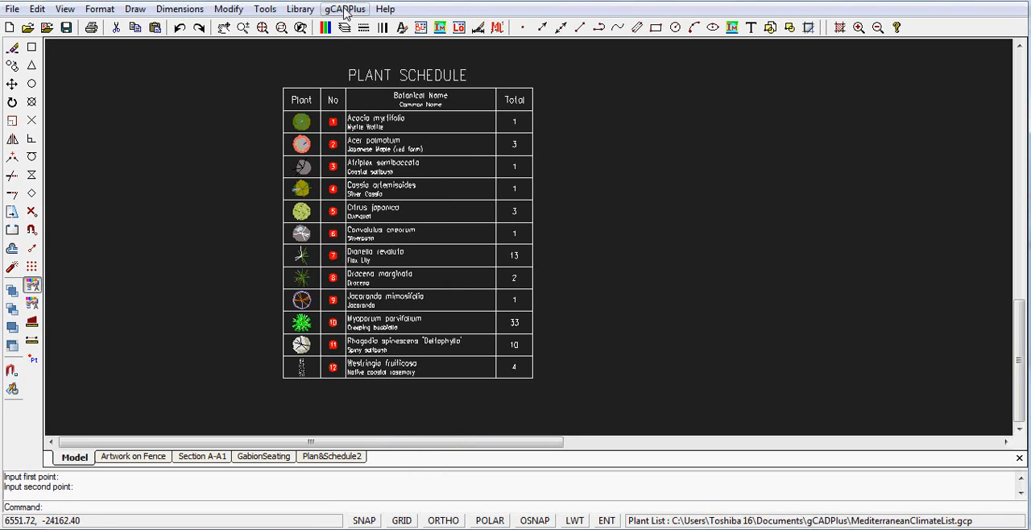
- Start the plant schedule extract and set the Desktop as the save location
{"action": "left_click", "coordinate": [344, 10]}
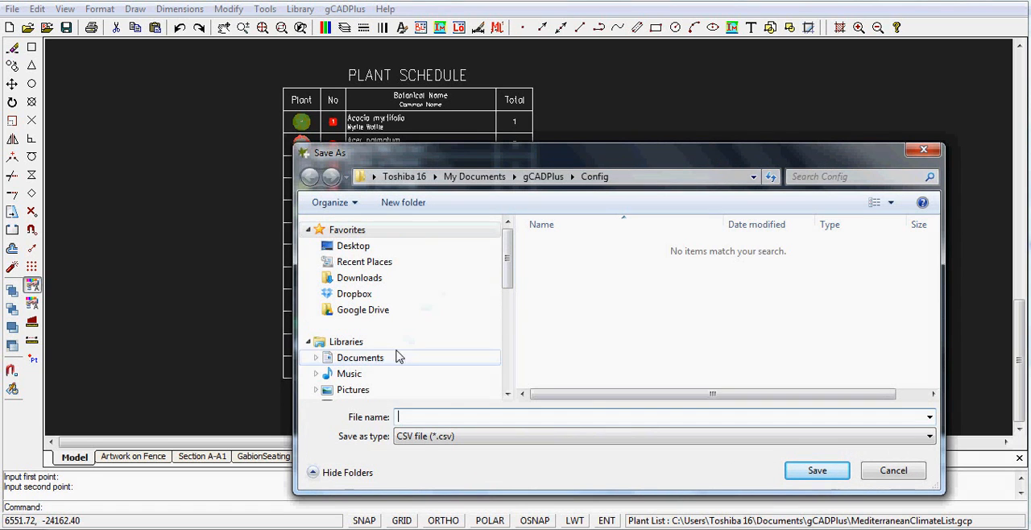
{"action": "scroll", "scroll_direction": "down", "scroll_amount": 3}
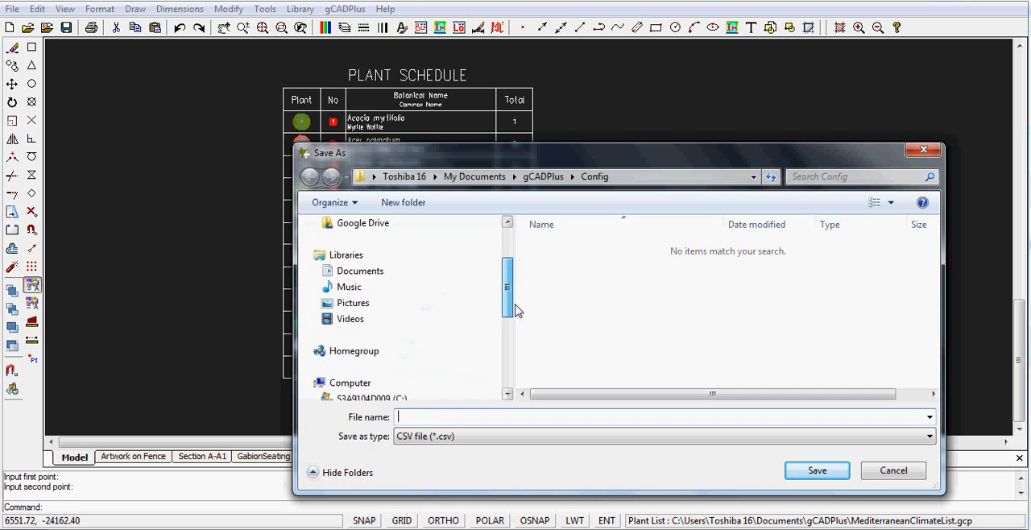
{"action": "left_click", "coordinate": [370, 351]}
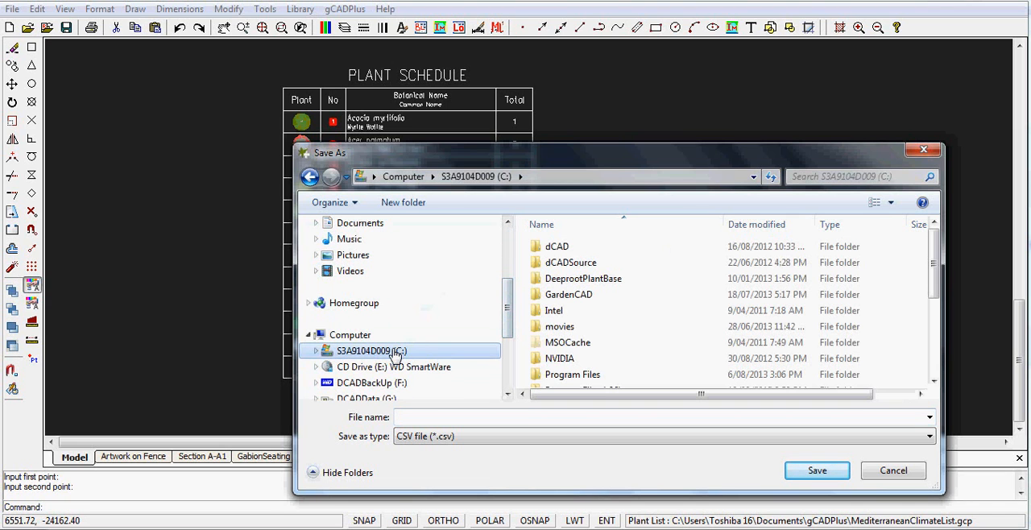
{"action": "scroll", "scroll_direction": "up", "scroll_amount": 3}
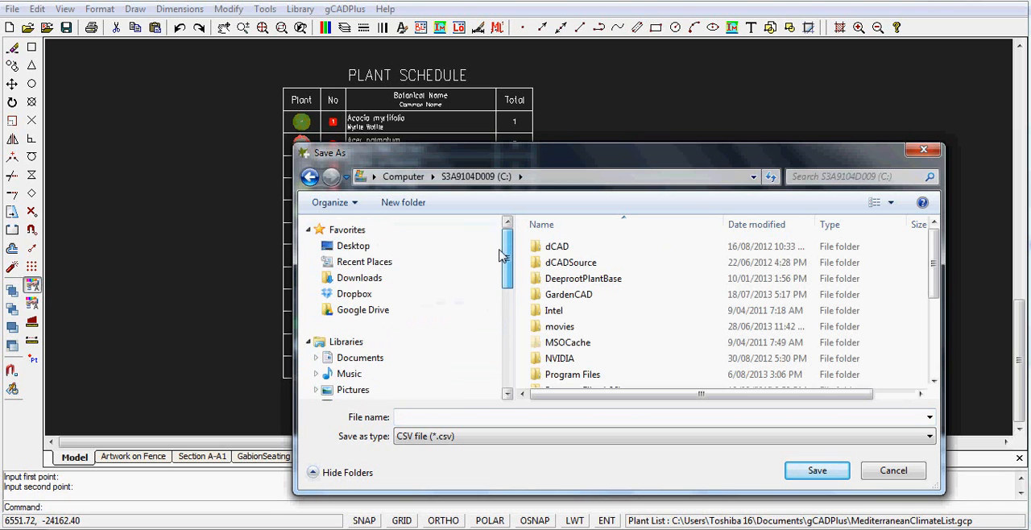
{"action": "left_click", "coordinate": [353, 244]}
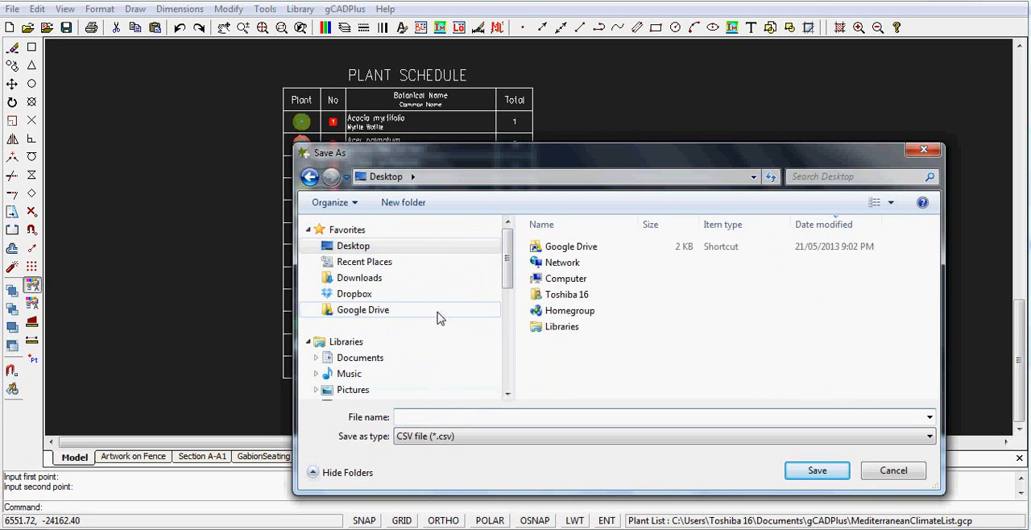
- Save the schedule as a CSV file named PlantScheduleExtract
{"action": "type", "text": "PlantSchedyuleExtr"}
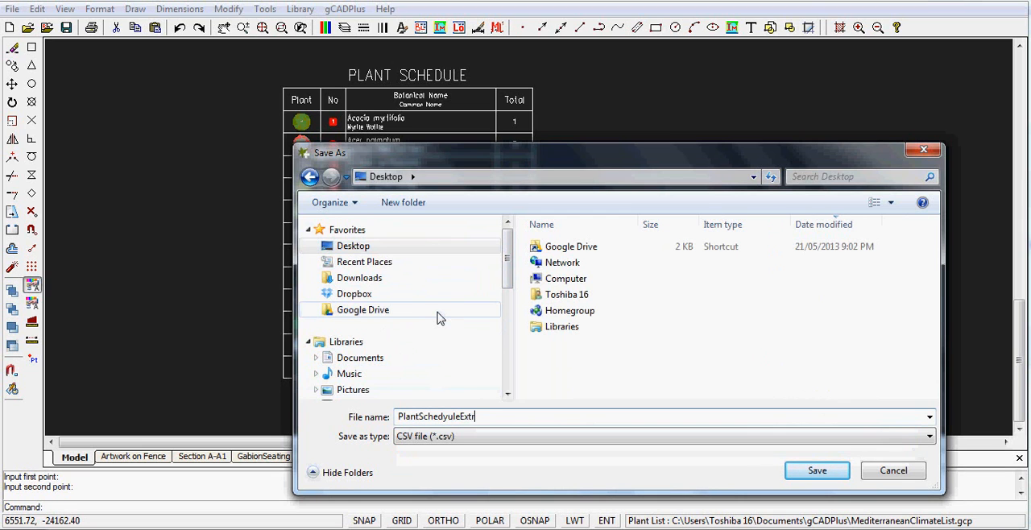
{"action": "type", "text": "act"}
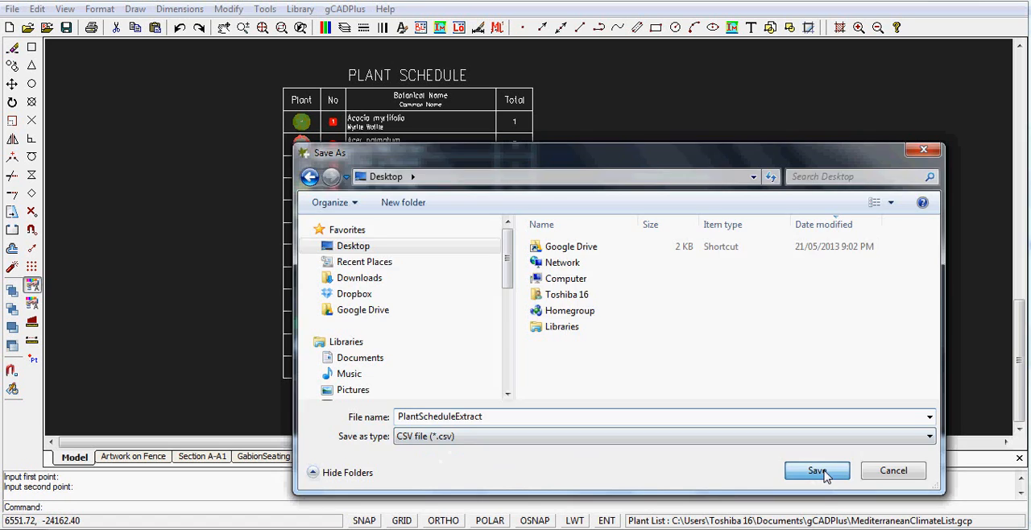
{"action": "left_click", "coordinate": [815, 470]}
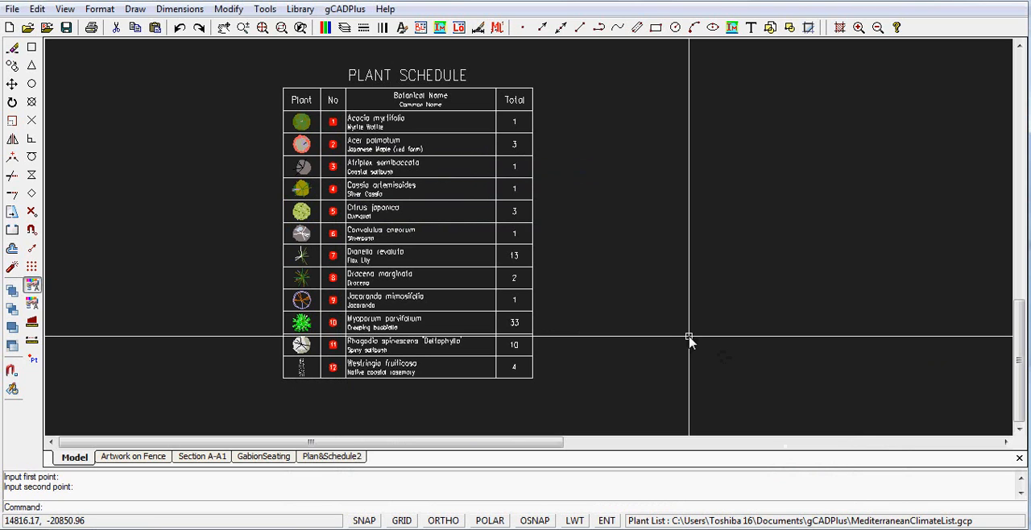
{"action": "mouse_move", "coordinate": [680, 337]}
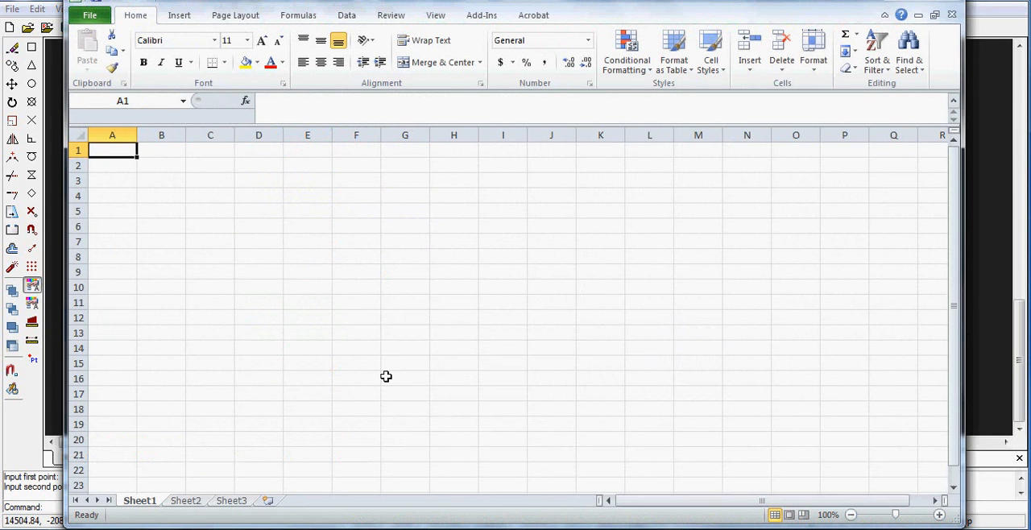
{"action": "mouse_move", "coordinate": [335, 332]}
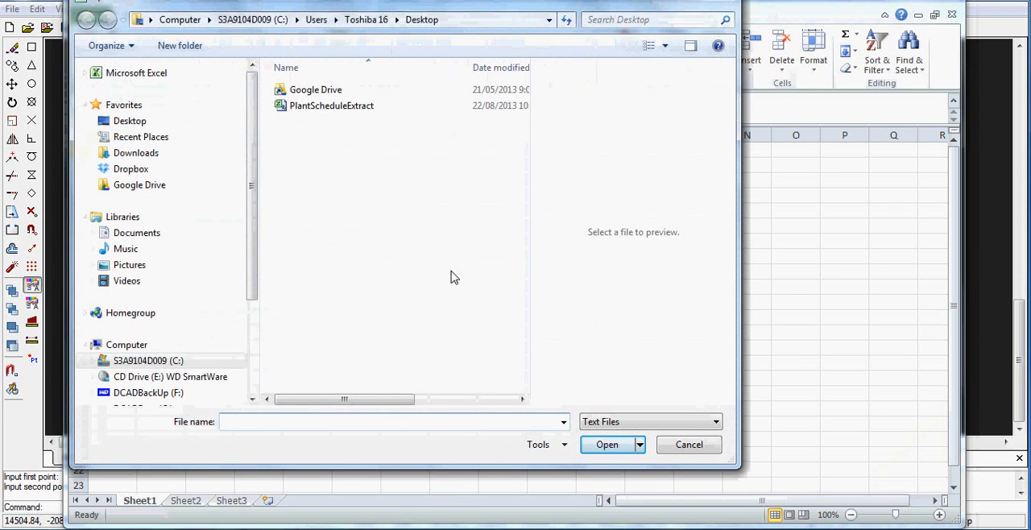
- In Excel's Open dialog, filter to text files and open PlantScheduleExtract from the Desktop
{"action": "left_click", "coordinate": [715, 422]}
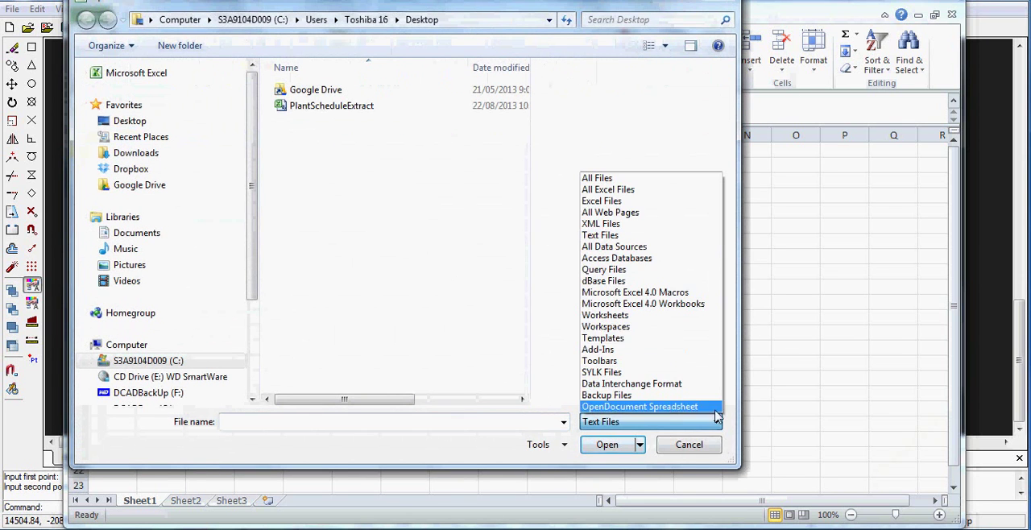
{"action": "left_click", "coordinate": [596, 177]}
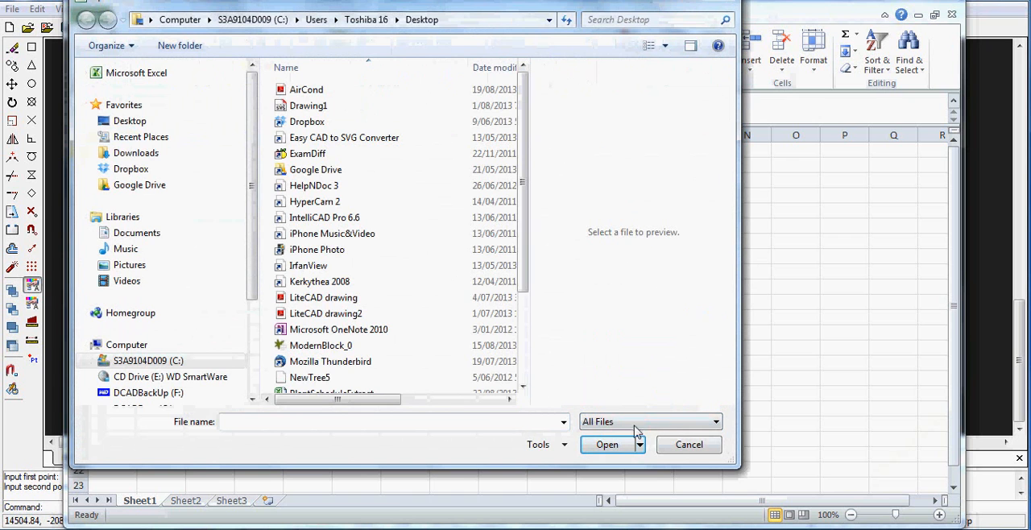
{"action": "left_click", "coordinate": [715, 422]}
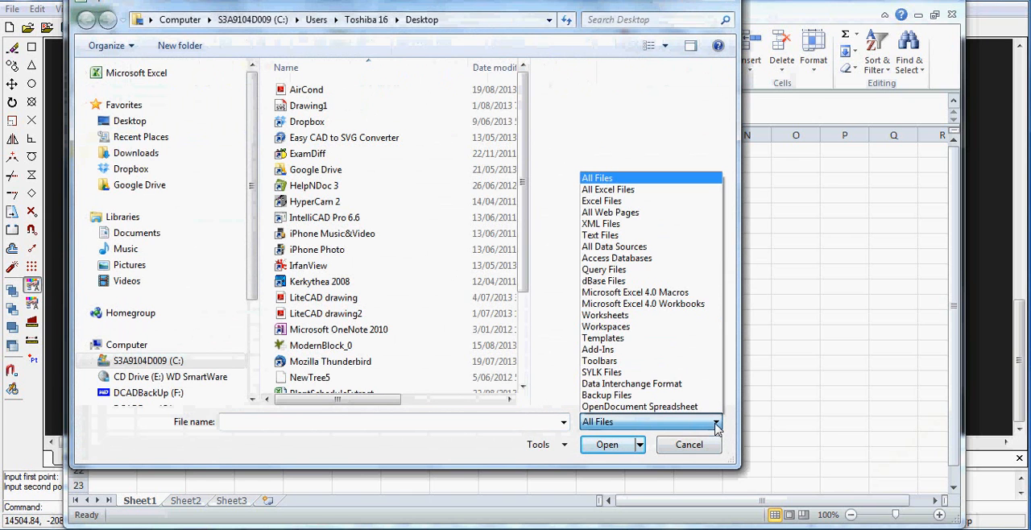
{"action": "mouse_move", "coordinate": [621, 235]}
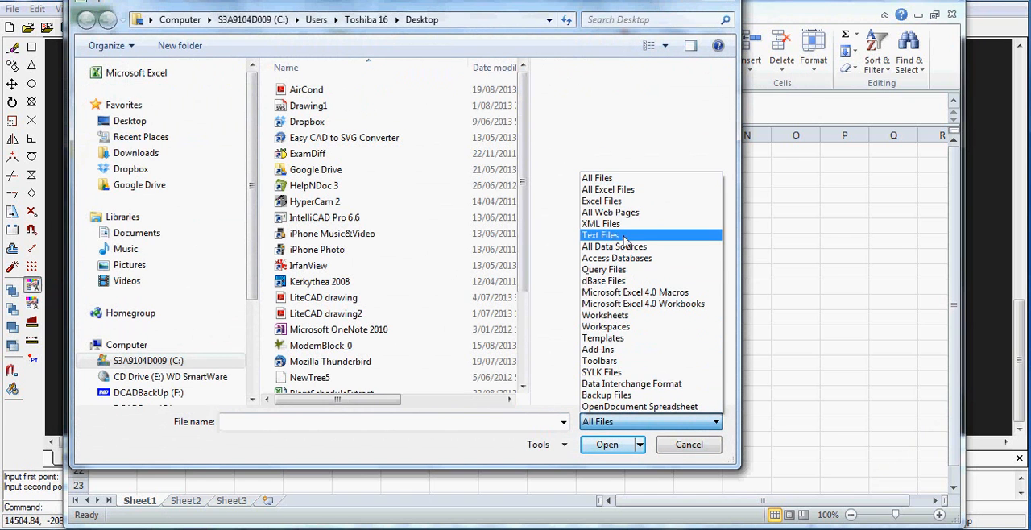
{"action": "left_click", "coordinate": [600, 235]}
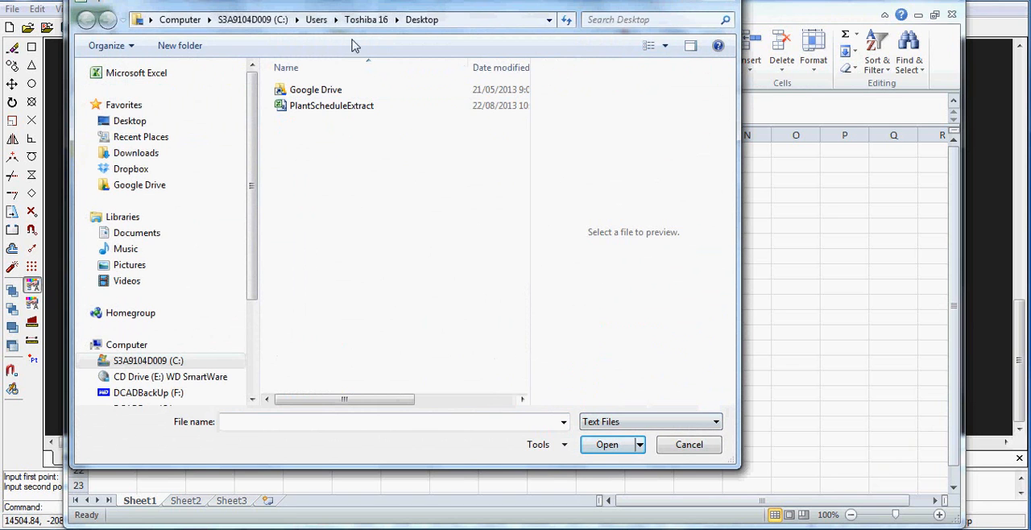
{"action": "mouse_move", "coordinate": [387, 143]}
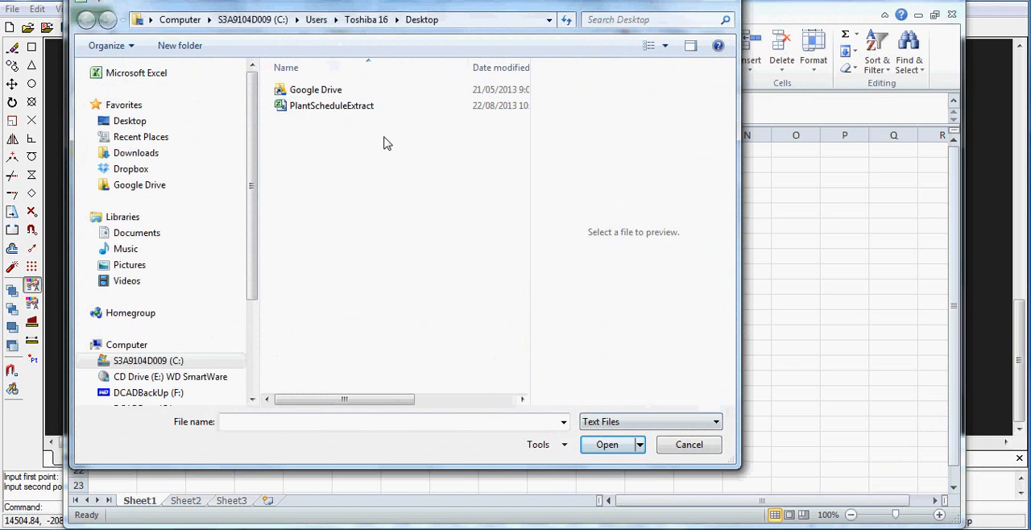
{"action": "left_click", "coordinate": [332, 107]}
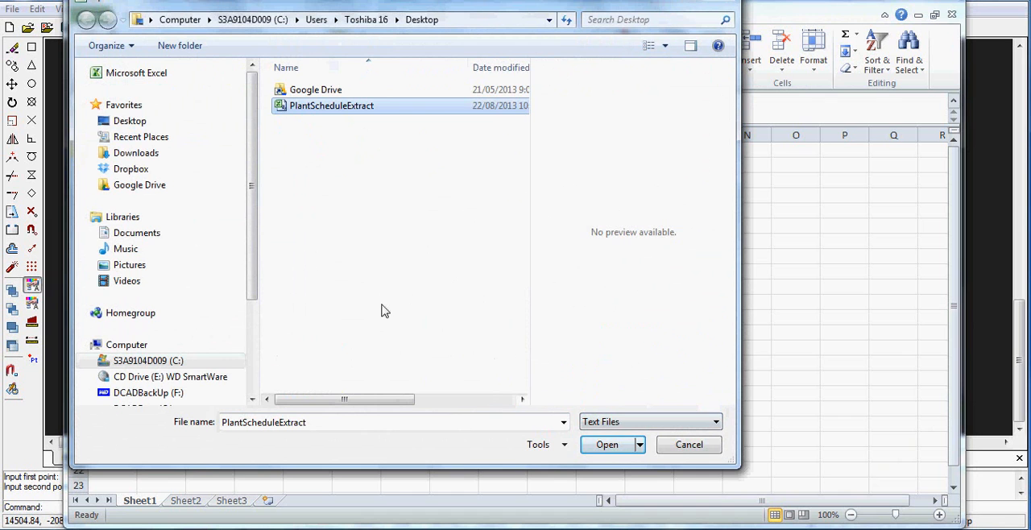
{"action": "left_click", "coordinate": [605, 444]}
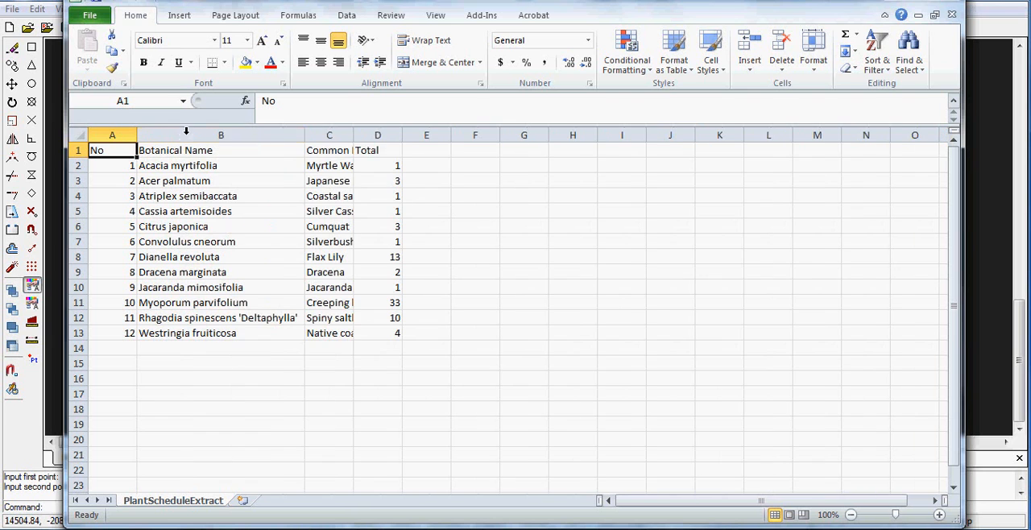
- Widen the Common Name column and sum the Total column to 73 in cell D14
{"action": "left_click_drag", "start_coordinate": [351, 135], "coordinate": [438, 136]}
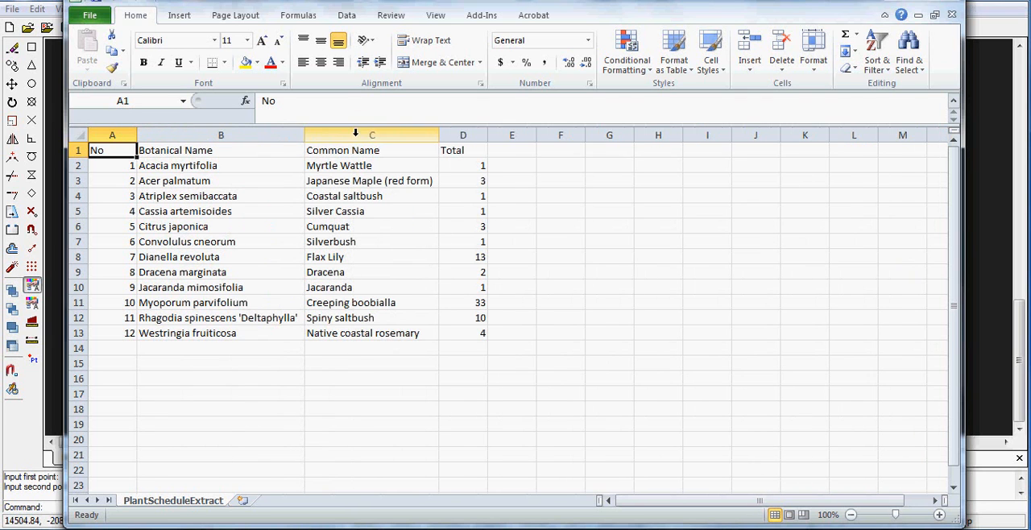
{"action": "left_click", "coordinate": [609, 287]}
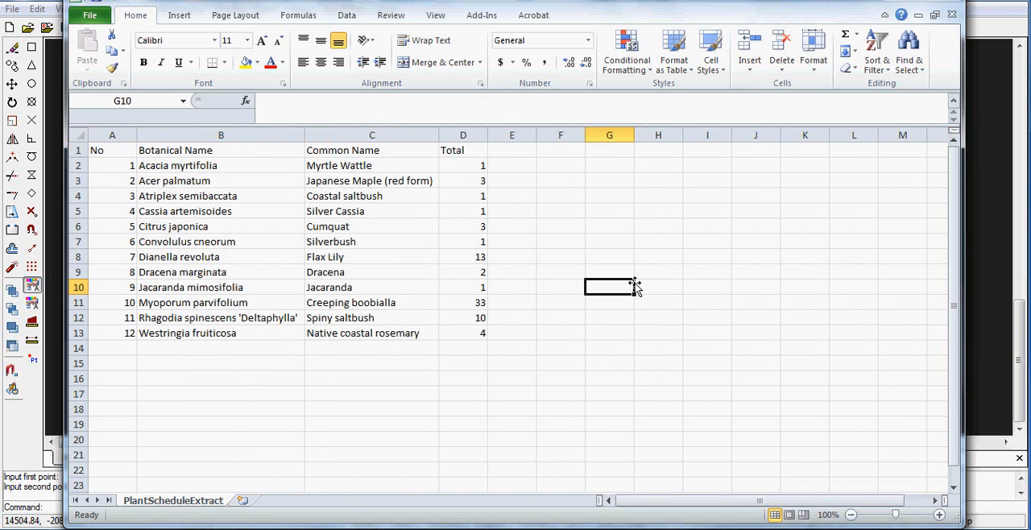
{"action": "left_click", "coordinate": [463, 348]}
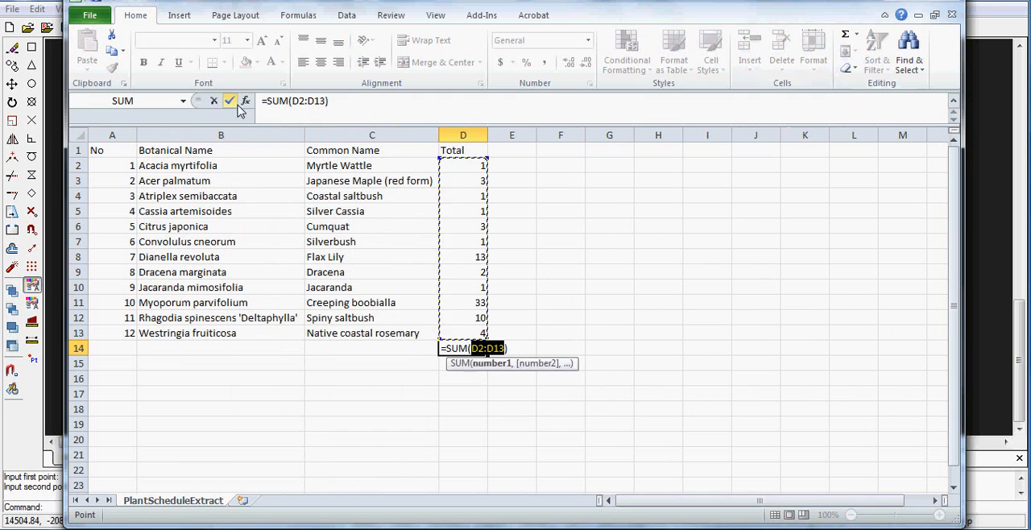
{"action": "left_click", "coordinate": [229, 101]}
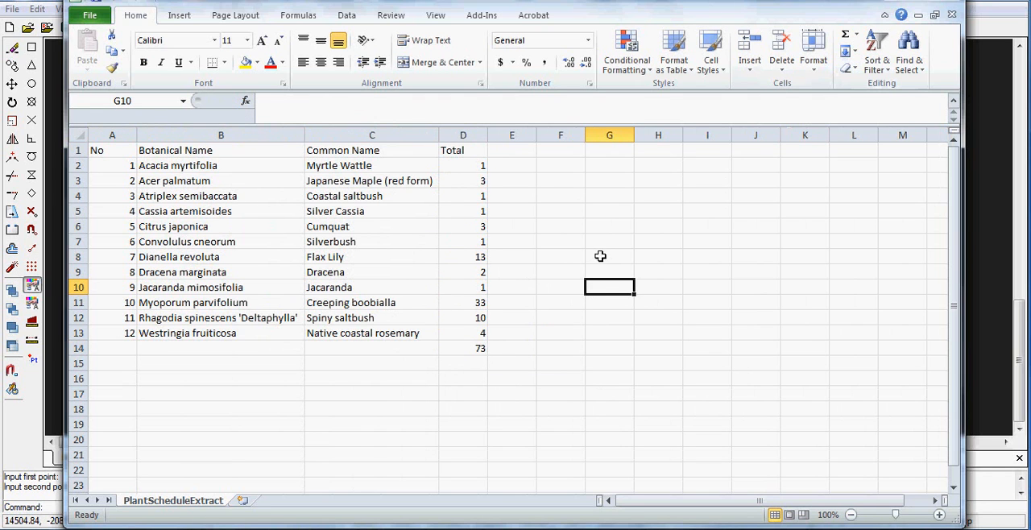
{"action": "mouse_move", "coordinate": [615, 254]}
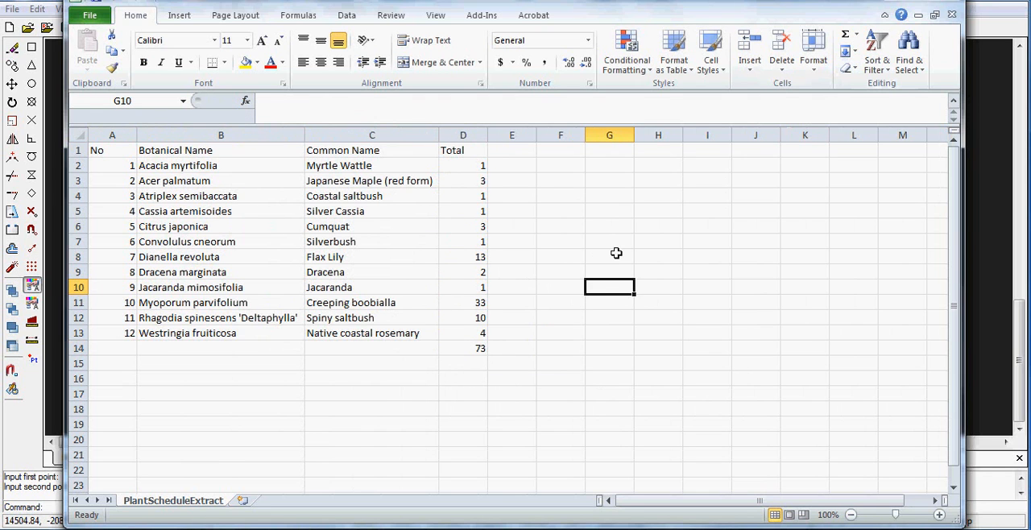
{"action": "mouse_move", "coordinate": [525, 171]}
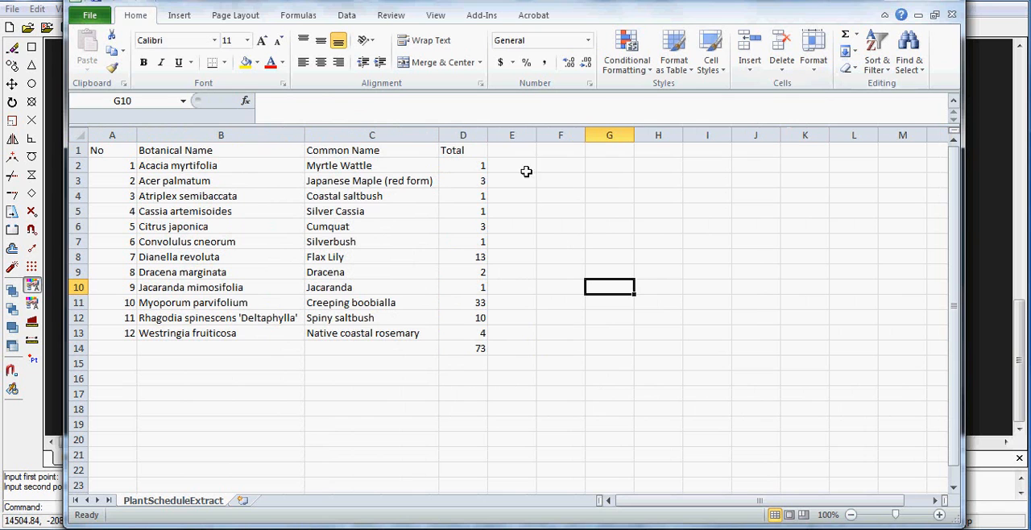
{"action": "mouse_move", "coordinate": [512, 165]}
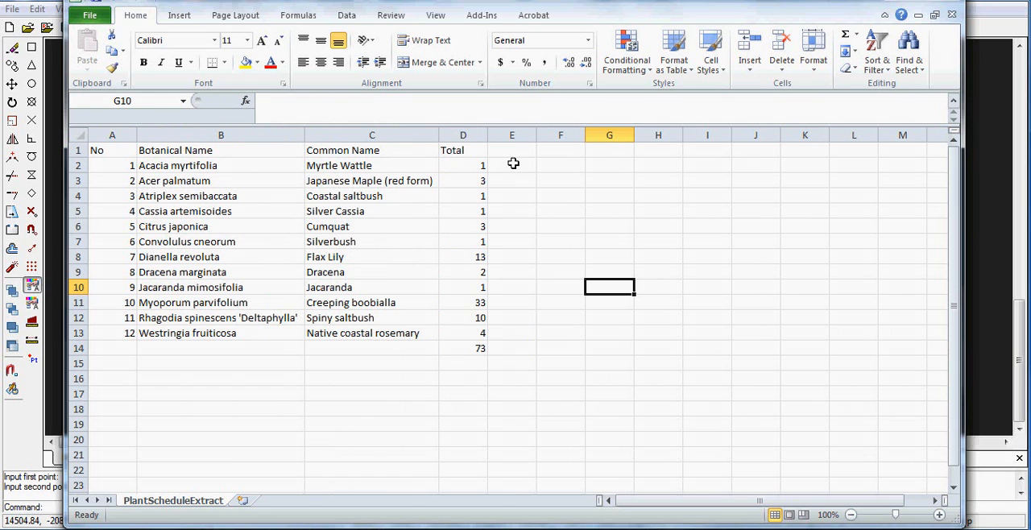
{"action": "mouse_move", "coordinate": [512, 351]}
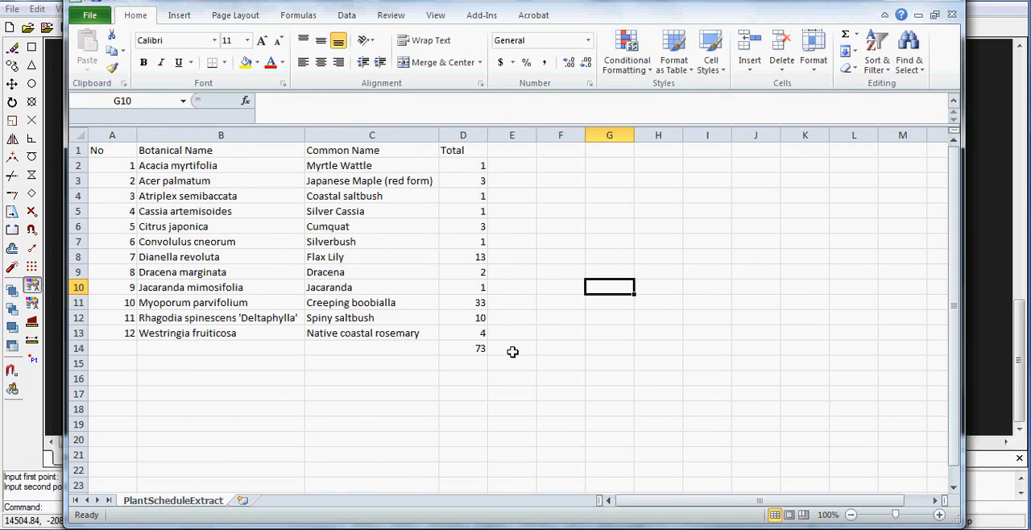
{"action": "mouse_move", "coordinate": [805, 390]}
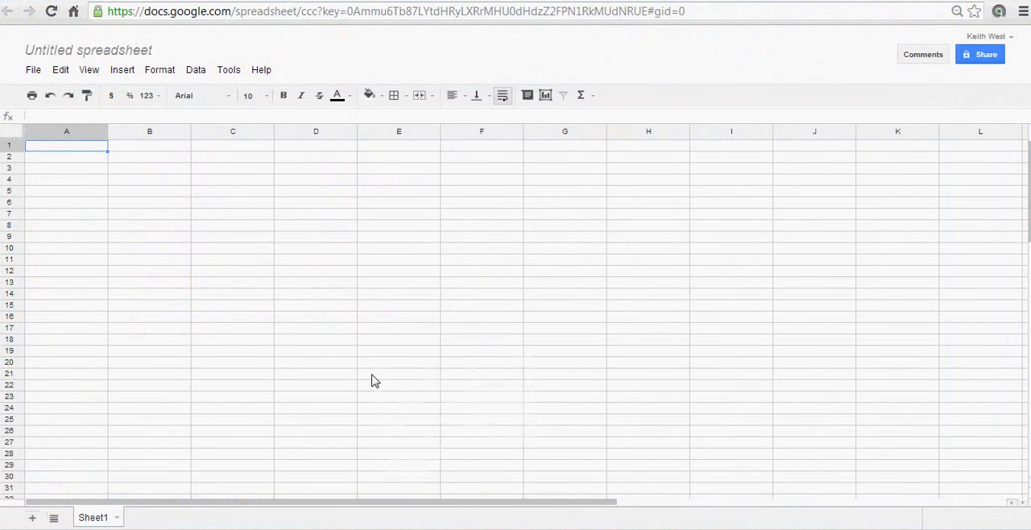
{"action": "mouse_move", "coordinate": [403, 364]}
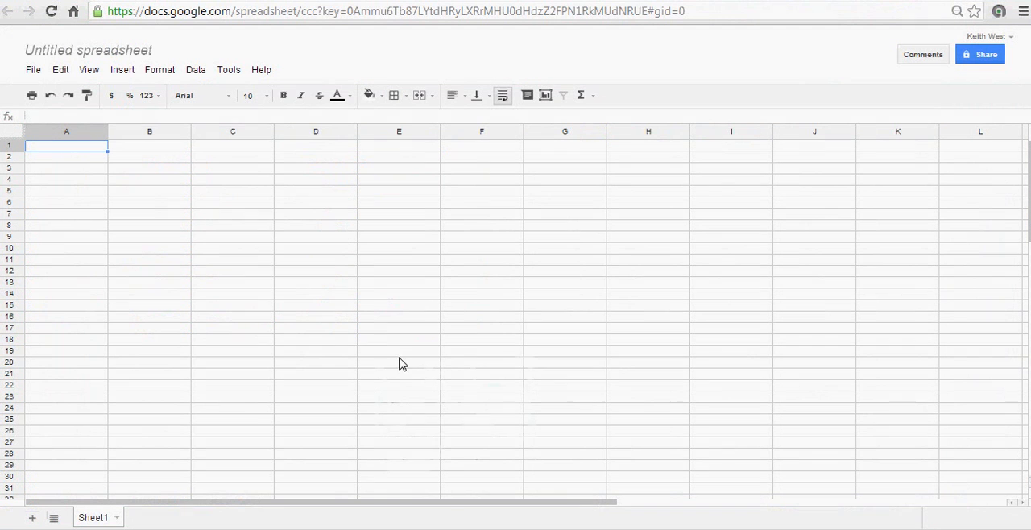
{"action": "mouse_move", "coordinate": [32, 69]}
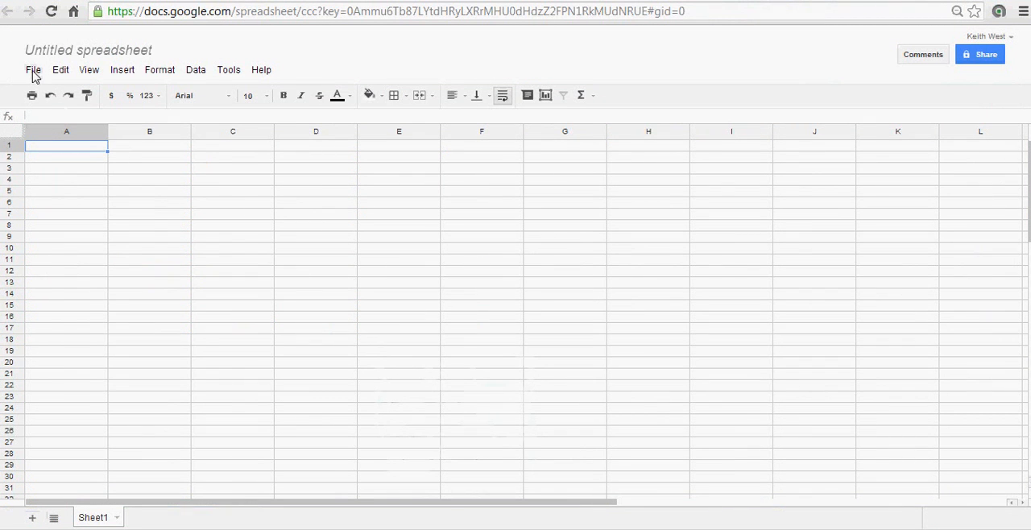
- Bring up the Import file dialog from the Google Sheets File menu
{"action": "left_click", "coordinate": [34, 70]}
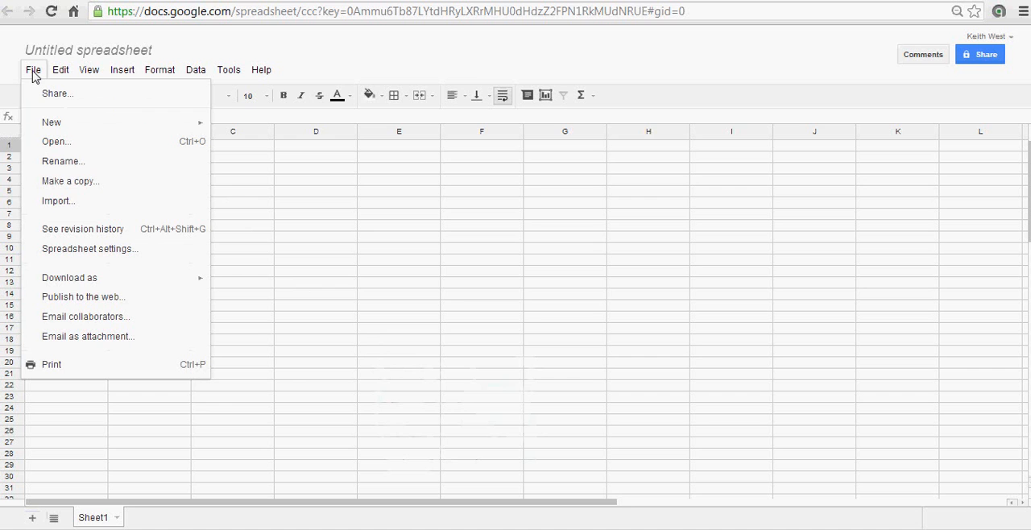
{"action": "left_click", "coordinate": [58, 200]}
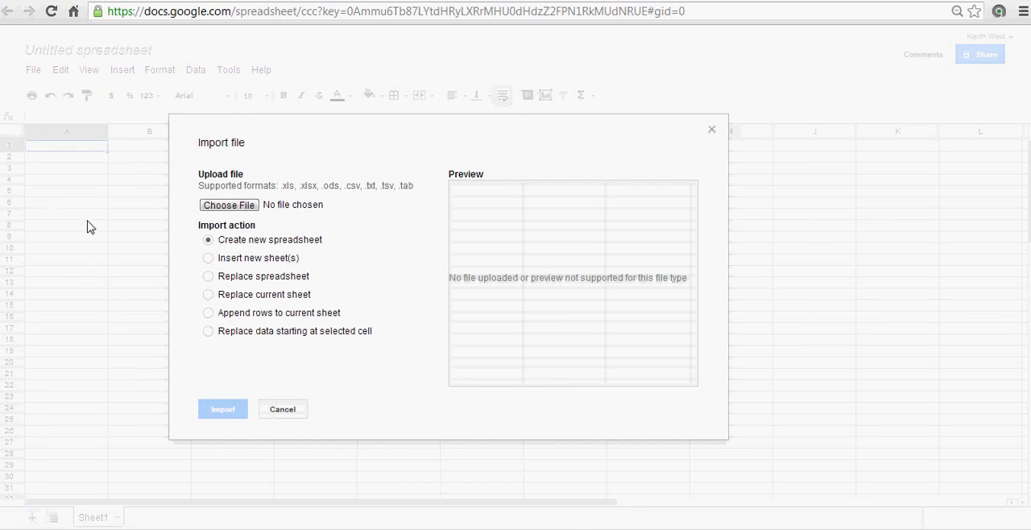
- Choose PlantScheduleExtract.csv from the Desktop as the file to import
{"action": "left_click", "coordinate": [229, 203]}
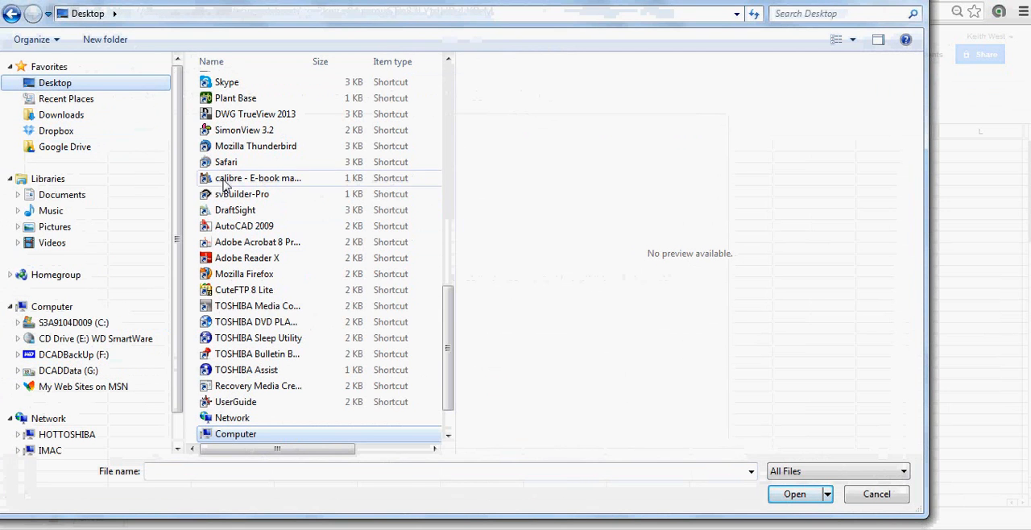
{"action": "scroll", "scroll_direction": "up", "scroll_amount": 3}
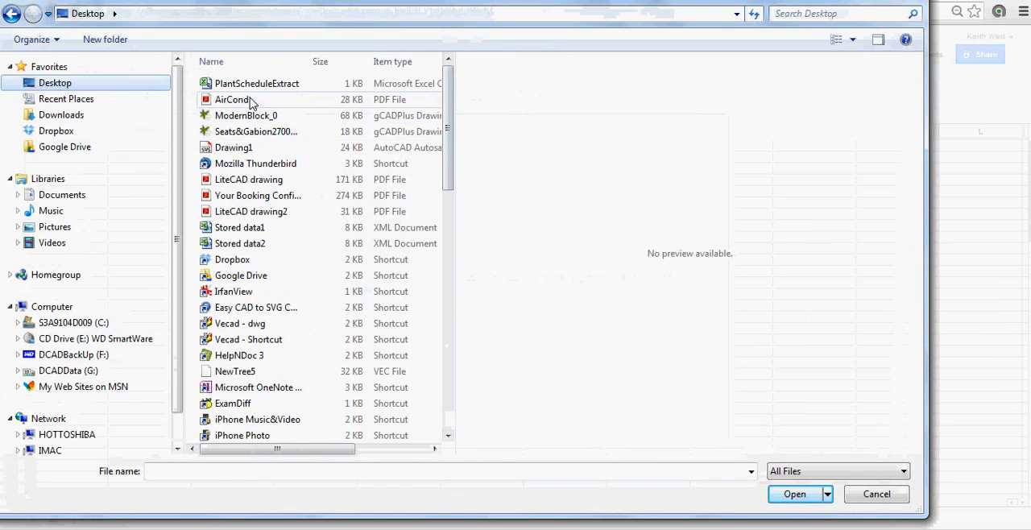
{"action": "left_click", "coordinate": [256, 83]}
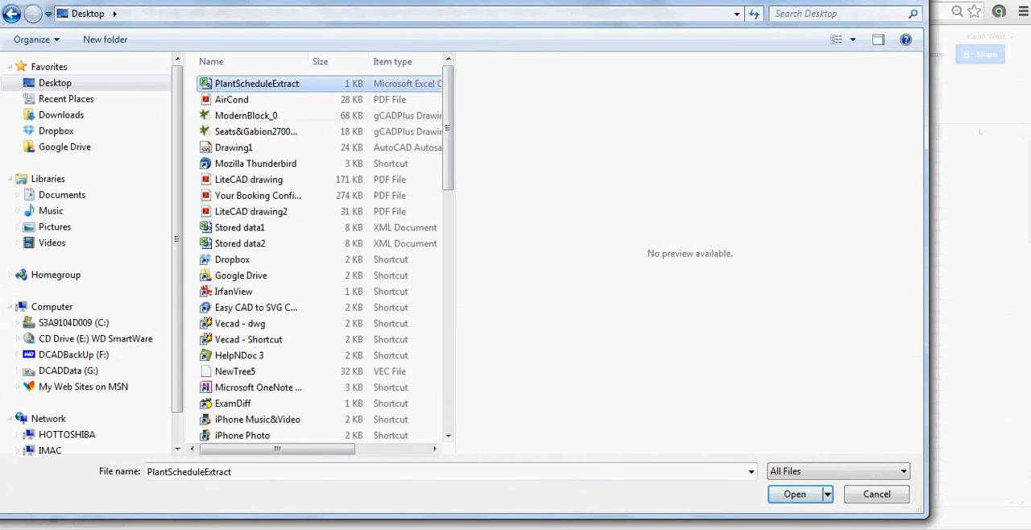
{"action": "left_click", "coordinate": [794, 493]}
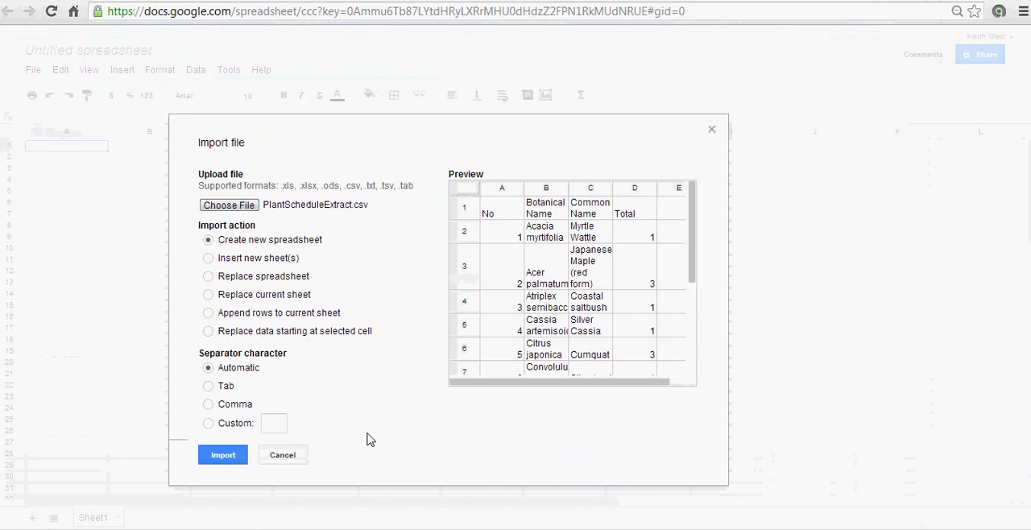
{"action": "mouse_move", "coordinate": [564, 197]}
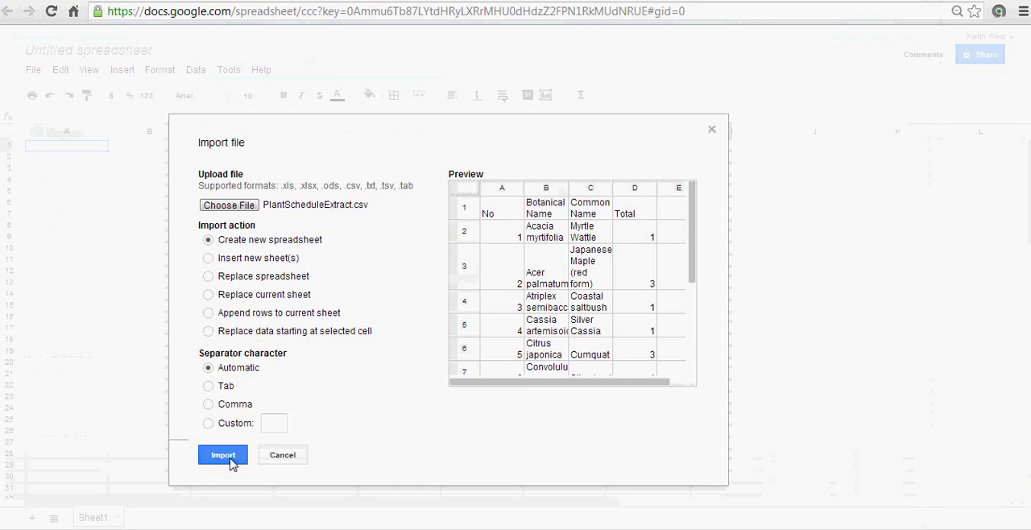
{"action": "mouse_move", "coordinate": [251, 369]}
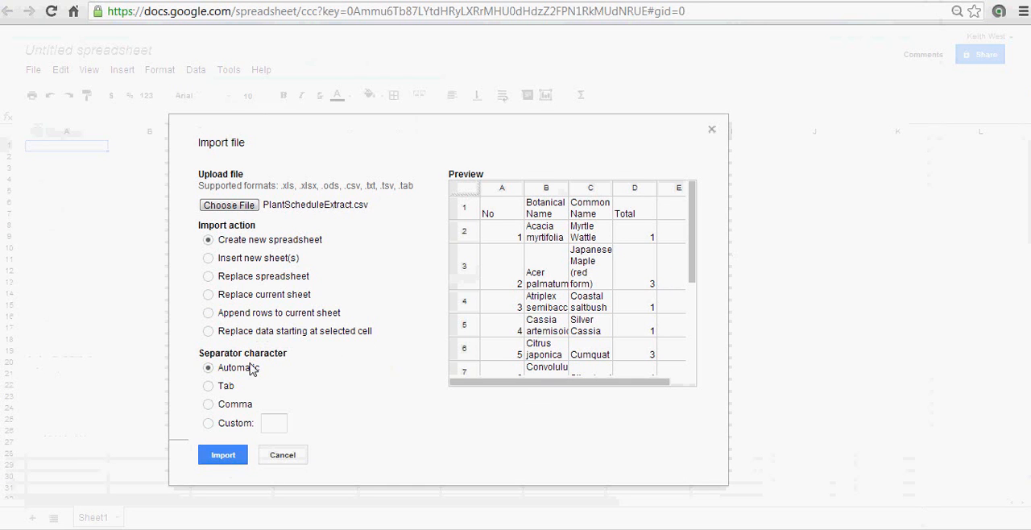
{"action": "mouse_move", "coordinate": [203, 412]}
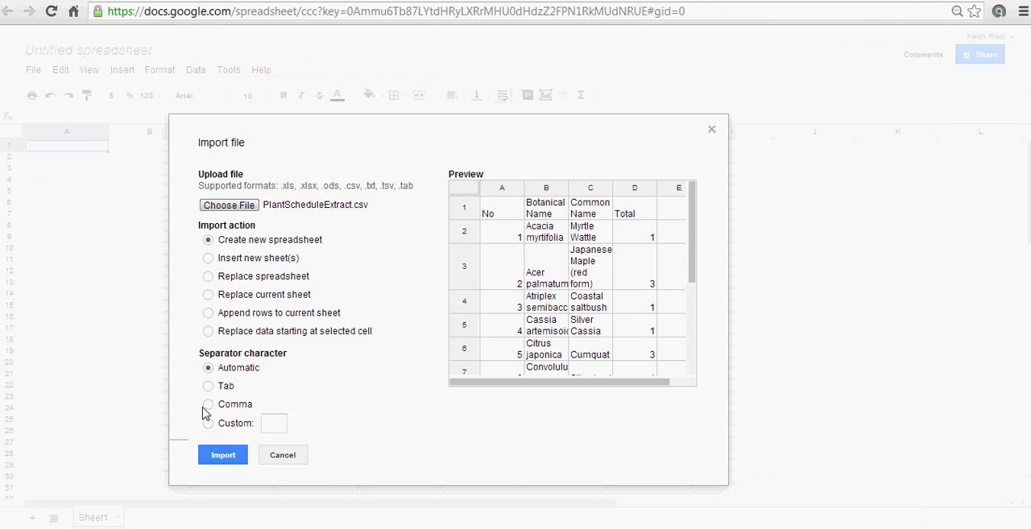
{"action": "mouse_move", "coordinate": [242, 377]}
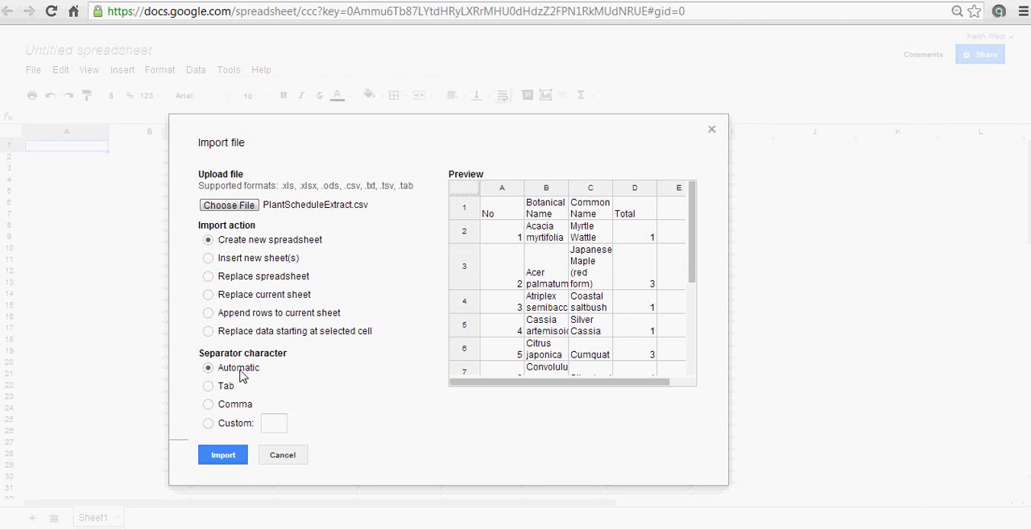
- Import the CSV as a new spreadsheet and open the resulting PlantScheduleExtract sheet
{"action": "left_click", "coordinate": [222, 454]}
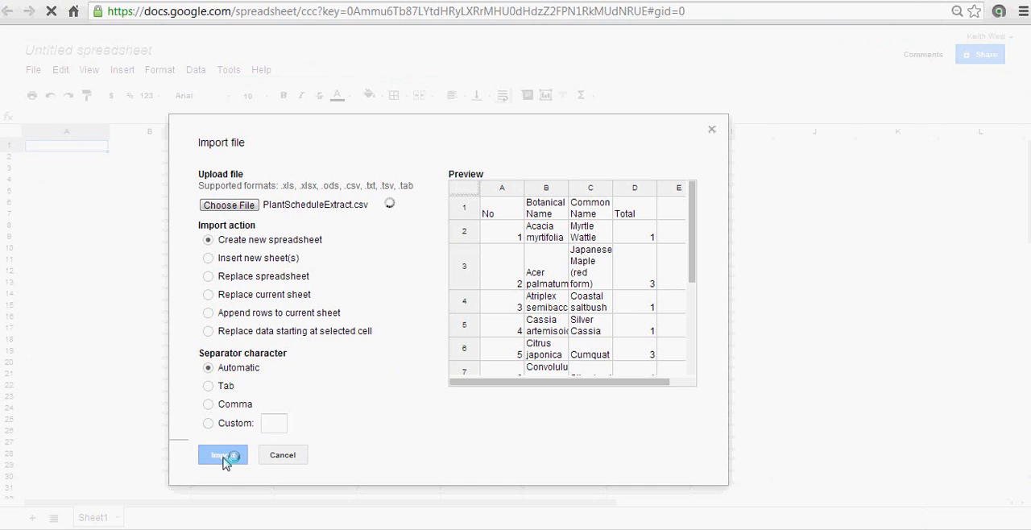
{"action": "left_click", "coordinate": [222, 454]}
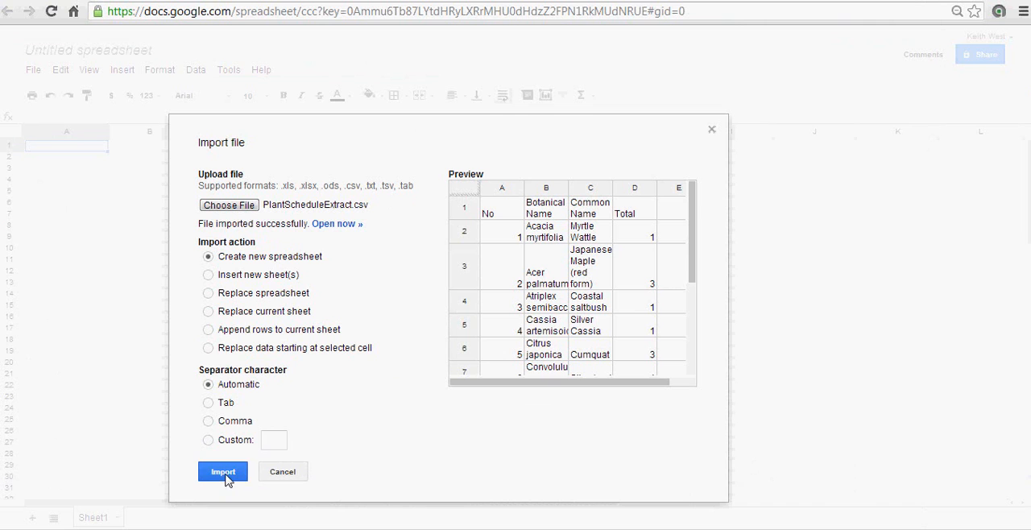
{"action": "left_click", "coordinate": [222, 471]}
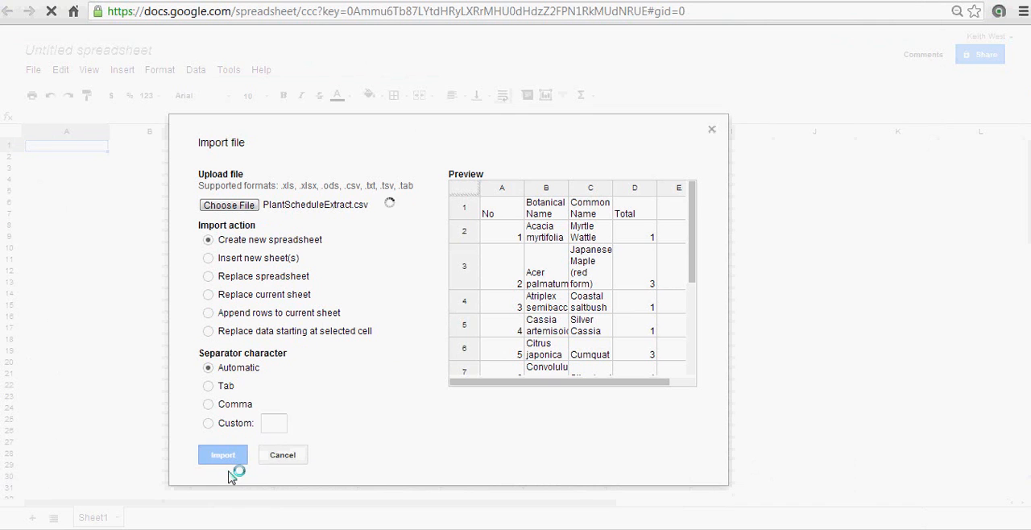
{"action": "left_click", "coordinate": [222, 454]}
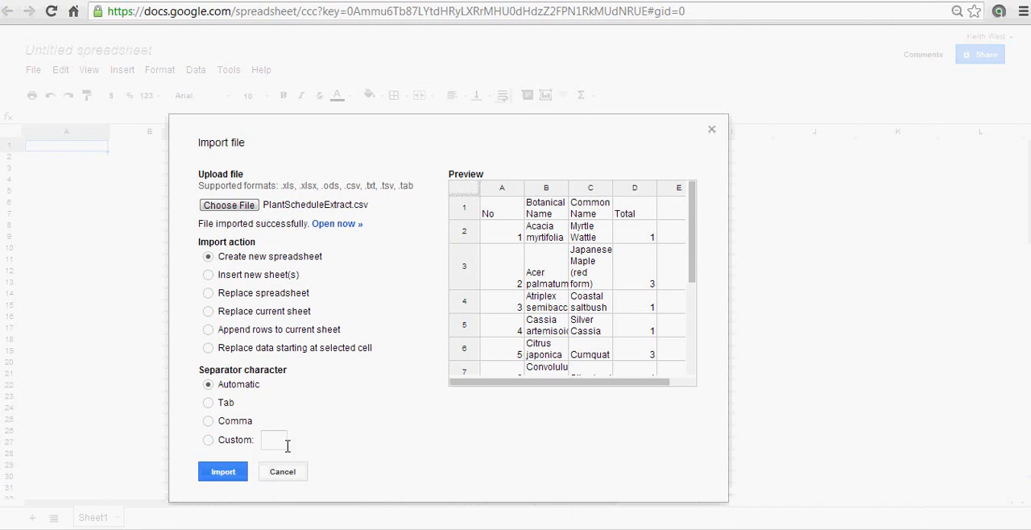
{"action": "left_click", "coordinate": [223, 470]}
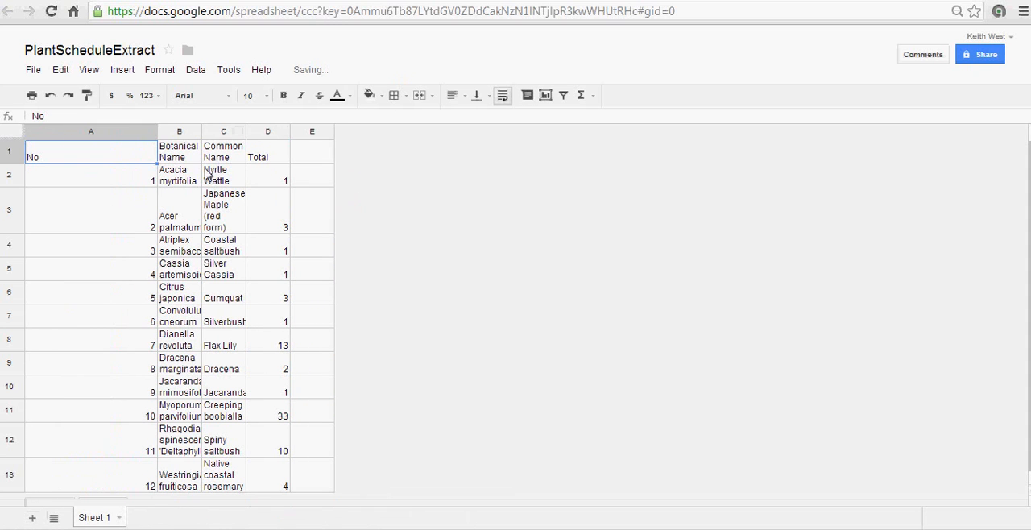
- Widen column B so the botanical names fit on one line
{"action": "left_click", "coordinate": [222, 132]}
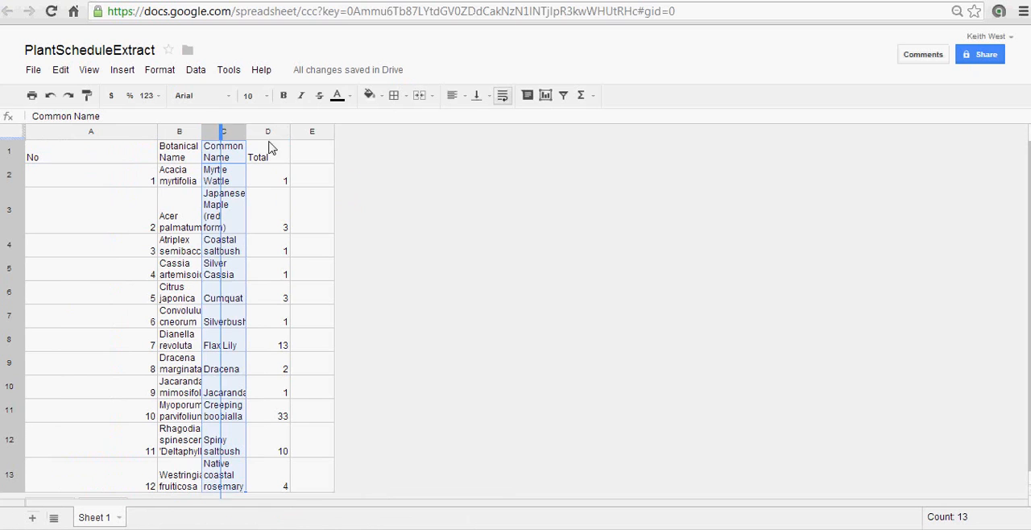
{"action": "left_click_drag", "start_coordinate": [203, 132], "coordinate": [282, 132]}
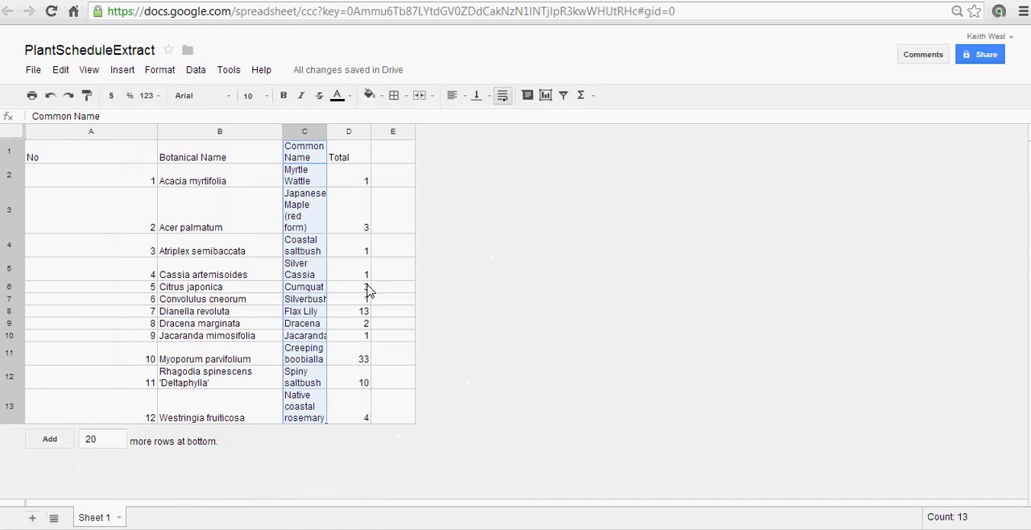
{"action": "mouse_move", "coordinate": [580, 95]}
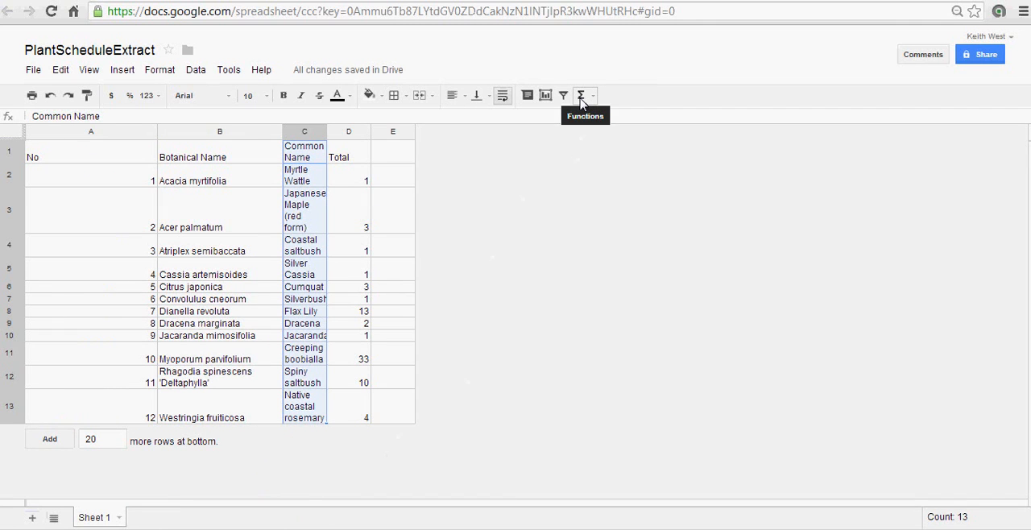
{"action": "mouse_move", "coordinate": [554, 212]}
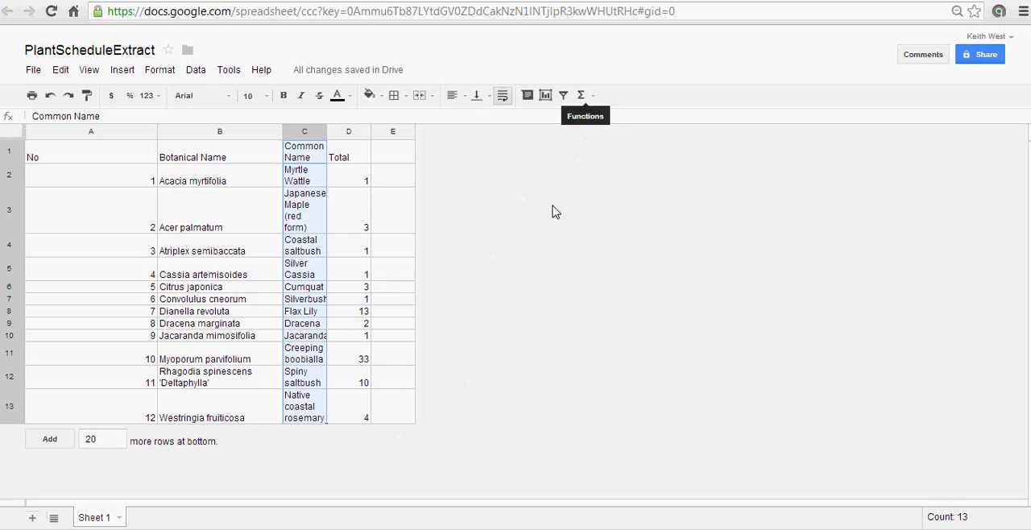
{"action": "mouse_move", "coordinate": [523, 360]}
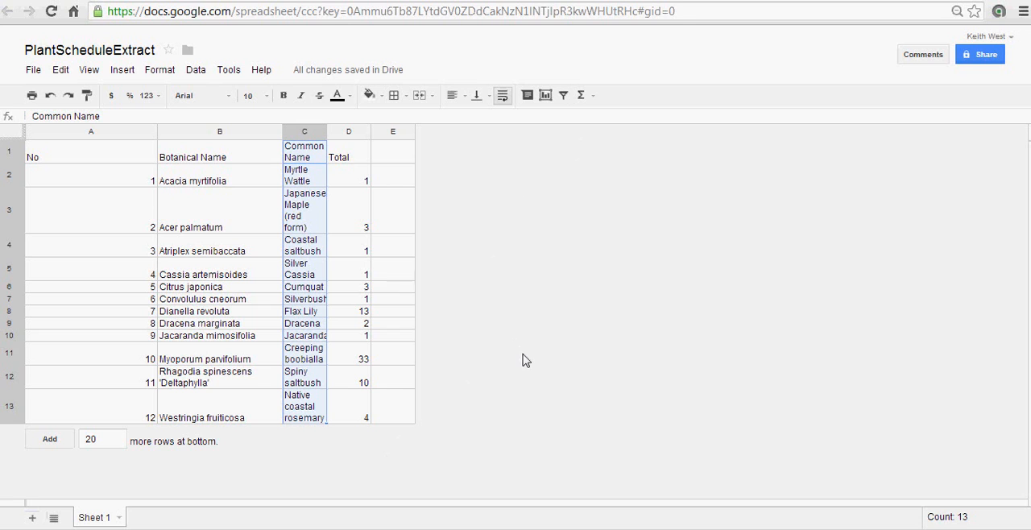
{"action": "mouse_move", "coordinate": [432, 229]}
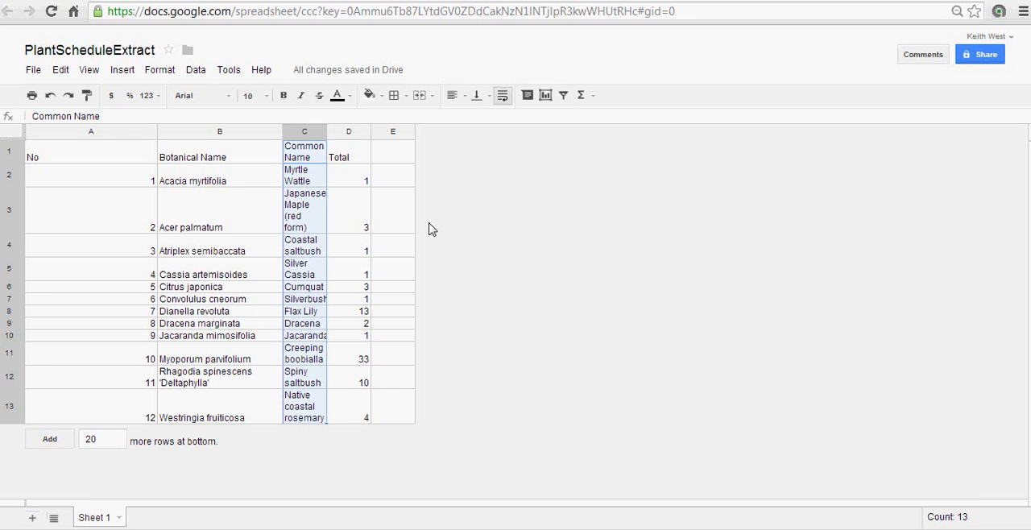
{"action": "mouse_move", "coordinate": [335, 139]}
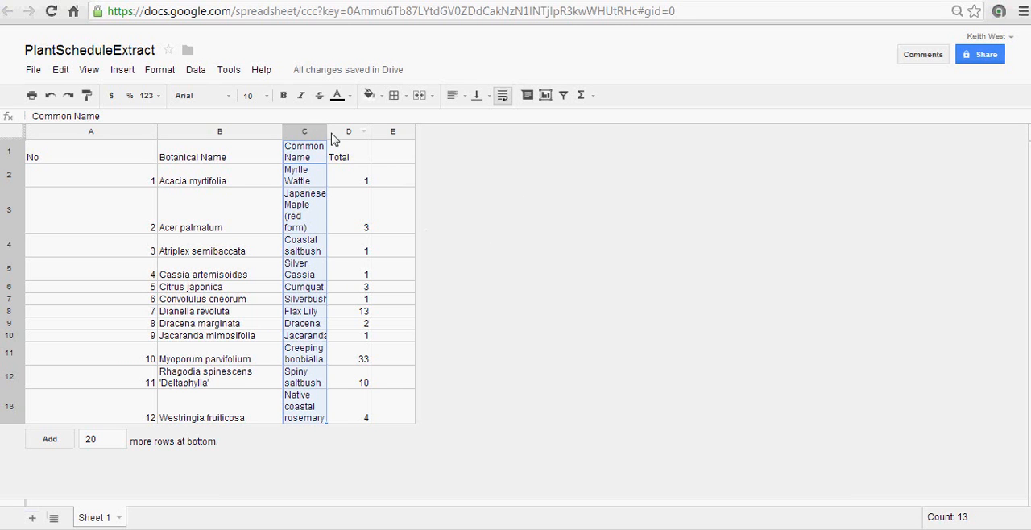